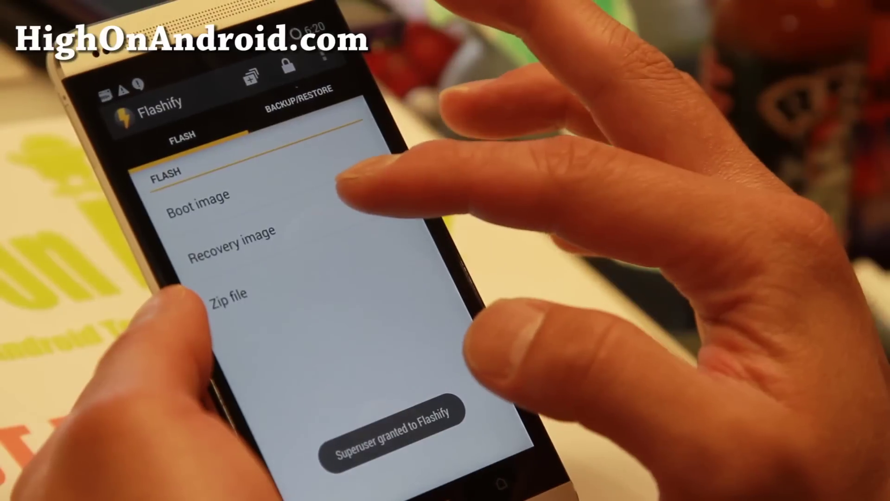
Choose Recovery image on Flashify's Flash tab to begin flashing TWRP.
click(231, 238)
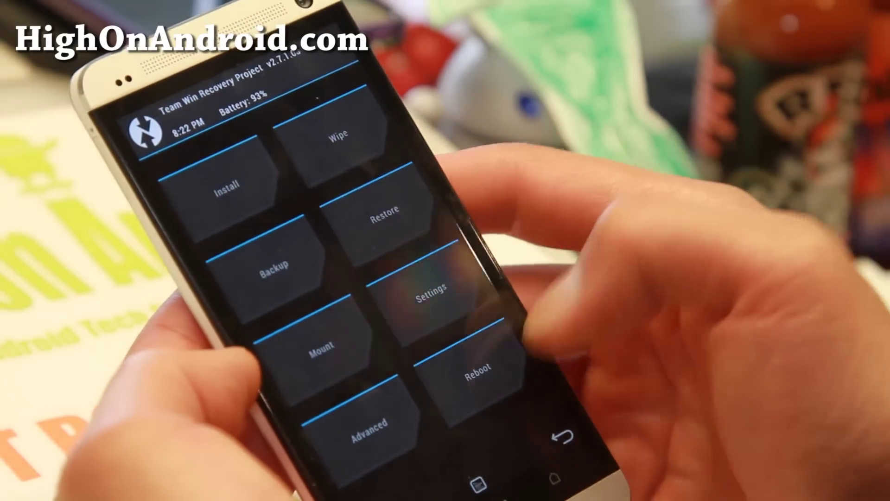
Bring up TWRP's Reboot Menu with system, power off, recovery and bootloader choices.
click(475, 373)
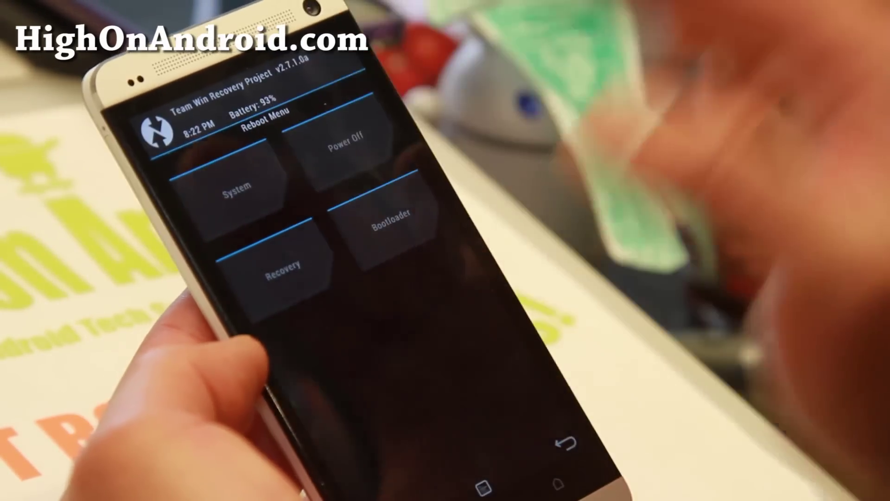